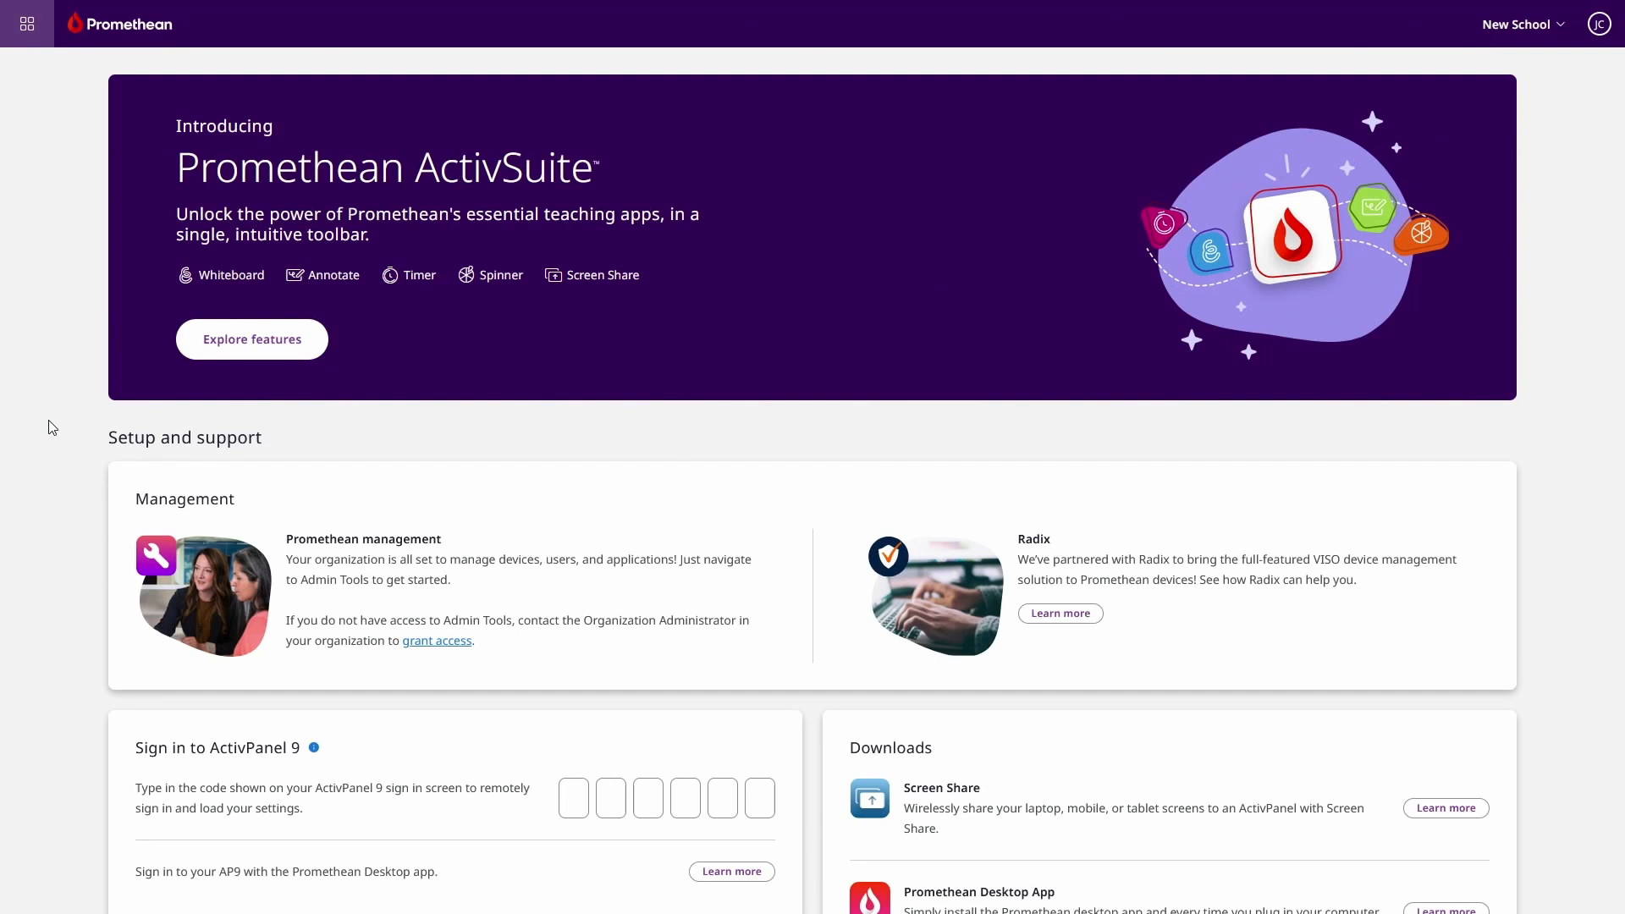
Launch the ActivSuite toolbar from the taskbar and highlight Screen Share among its teaching apps.
{"action": "left_click", "coordinate": [252, 335]}
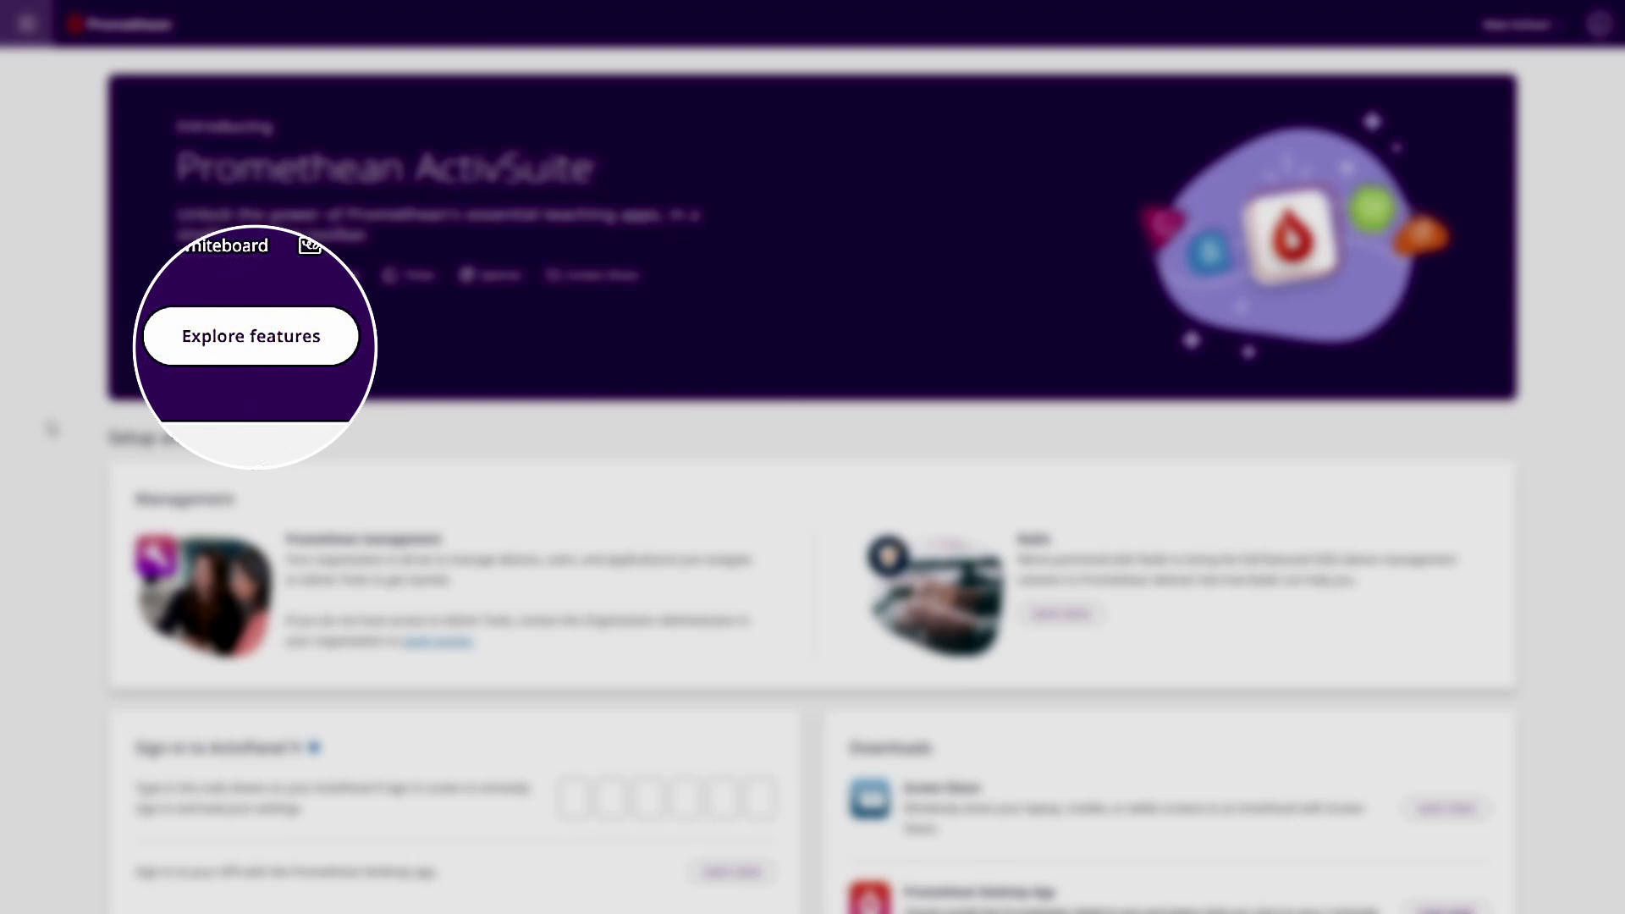
{"action": "left_click", "coordinate": [250, 335]}
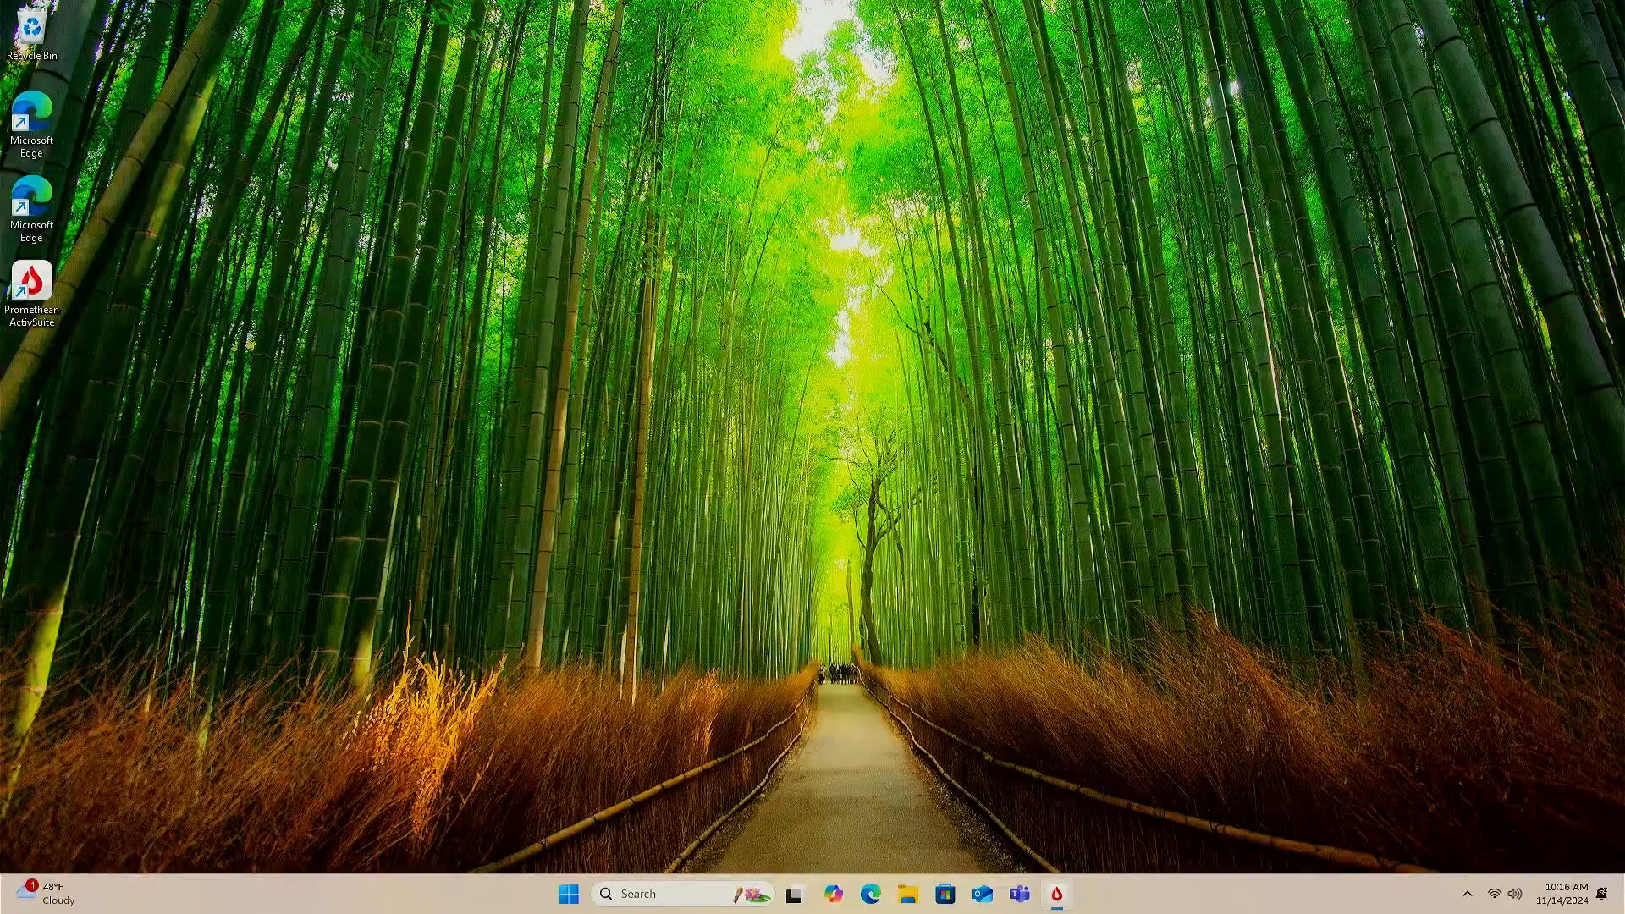
{"action": "left_click", "coordinate": [1056, 894]}
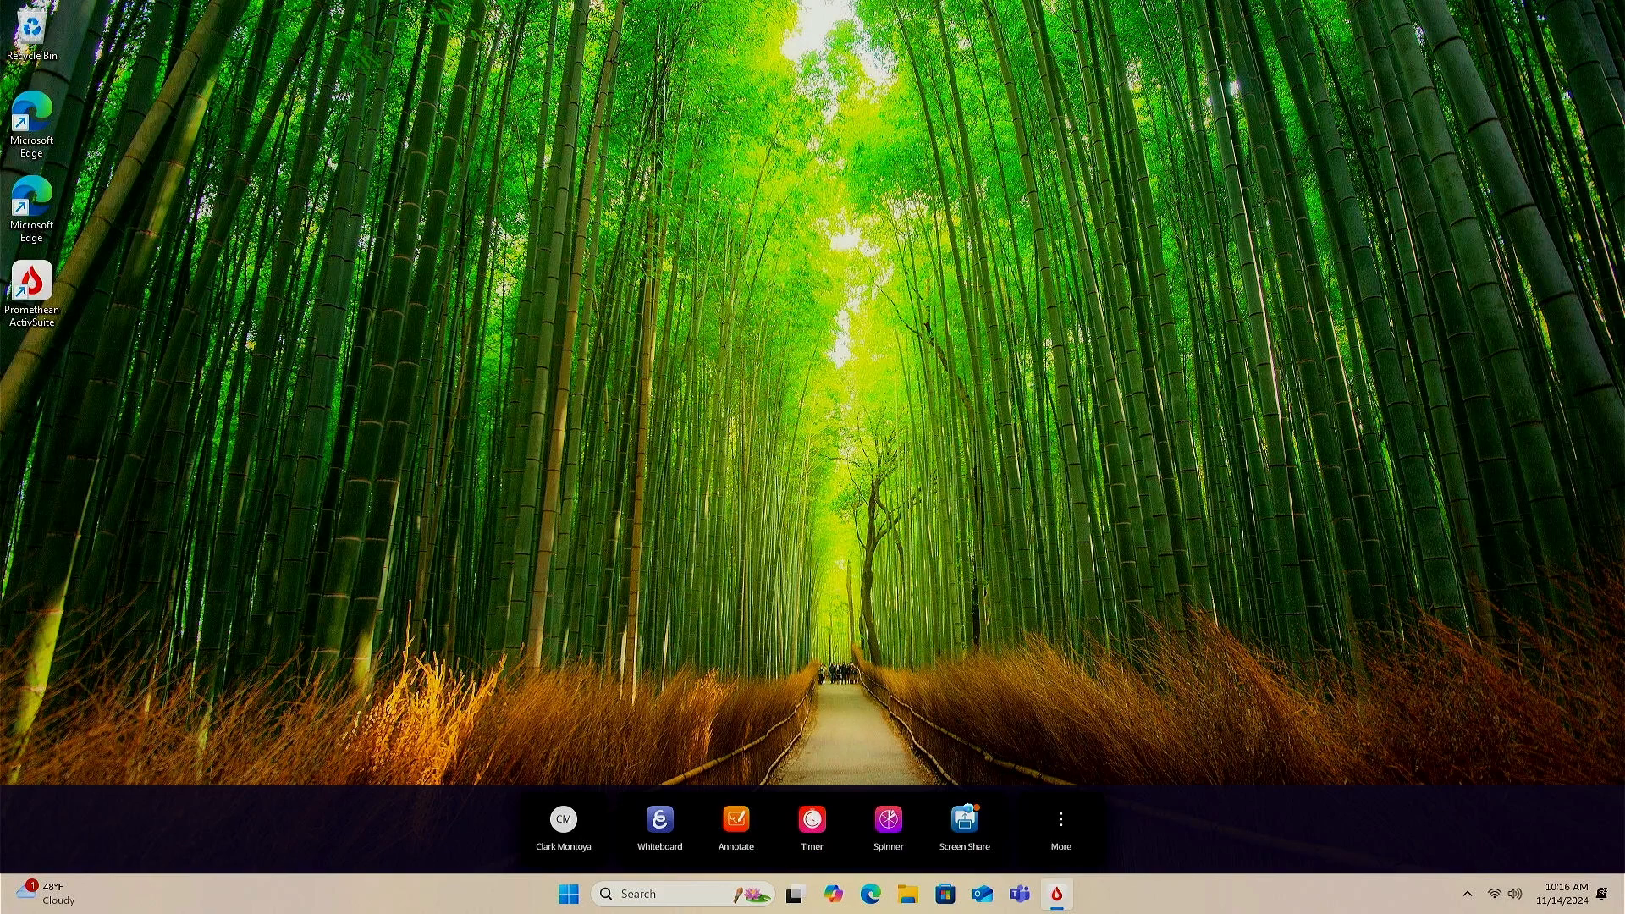
{"action": "left_click", "coordinate": [964, 820]}
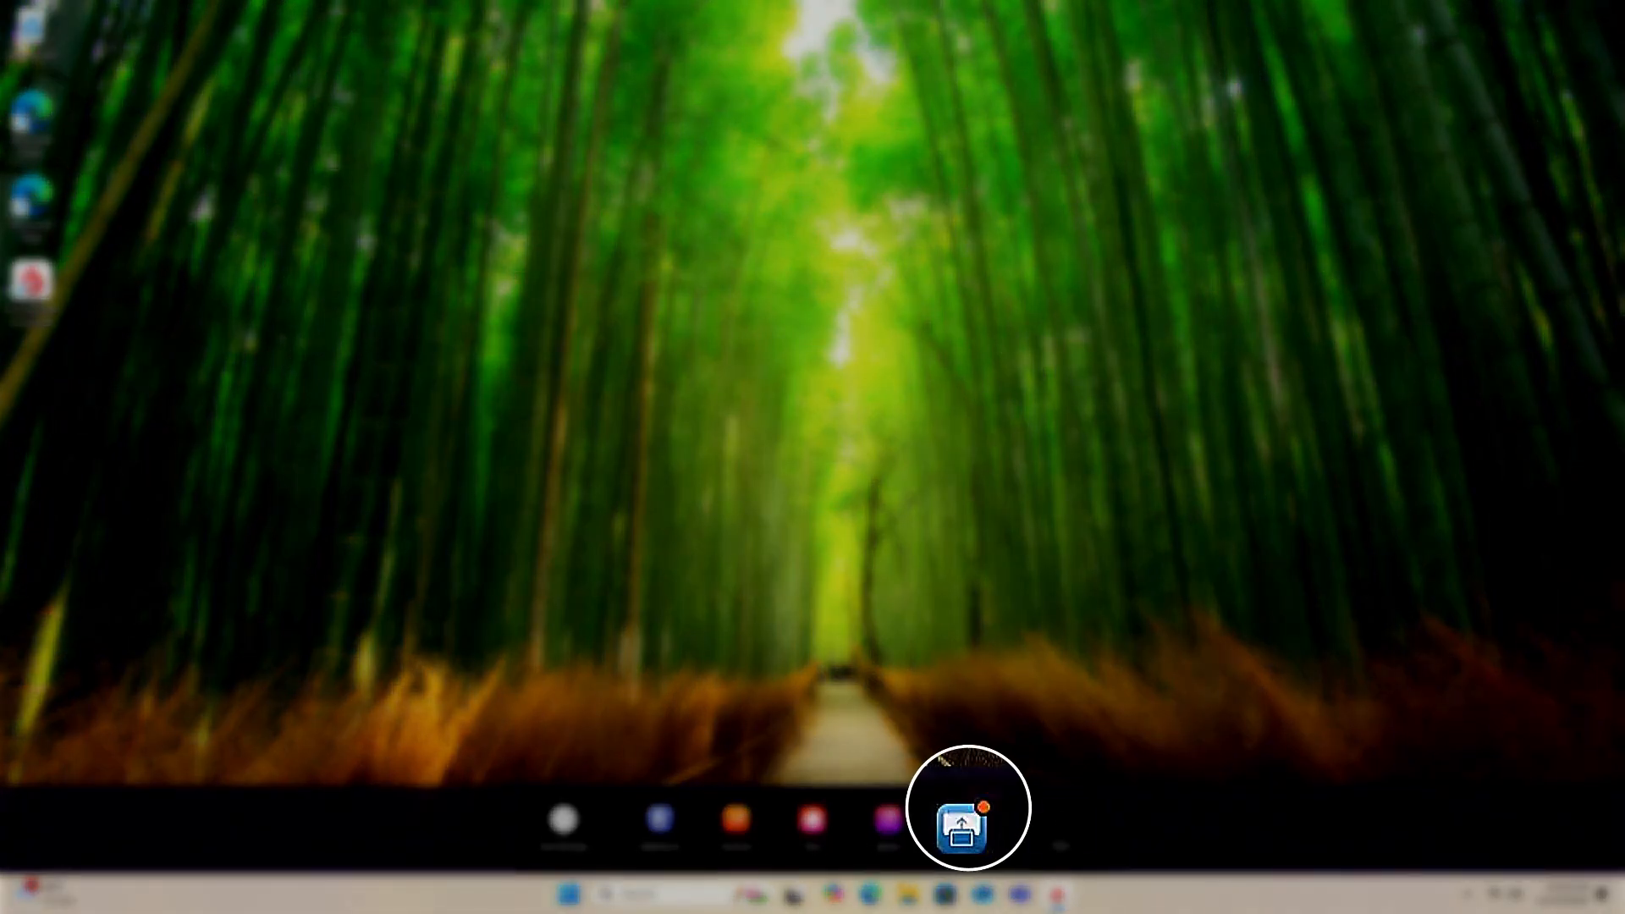